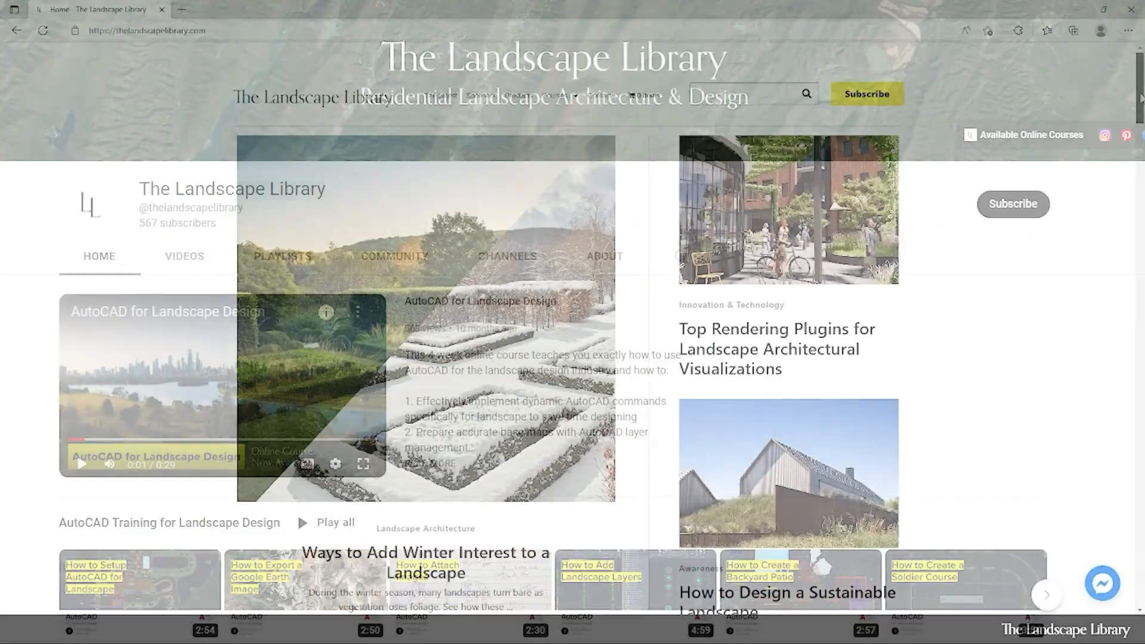
Step: Browse to The Landscape Library's course page and scroll down to the Course Overview
scroll(down, 3)
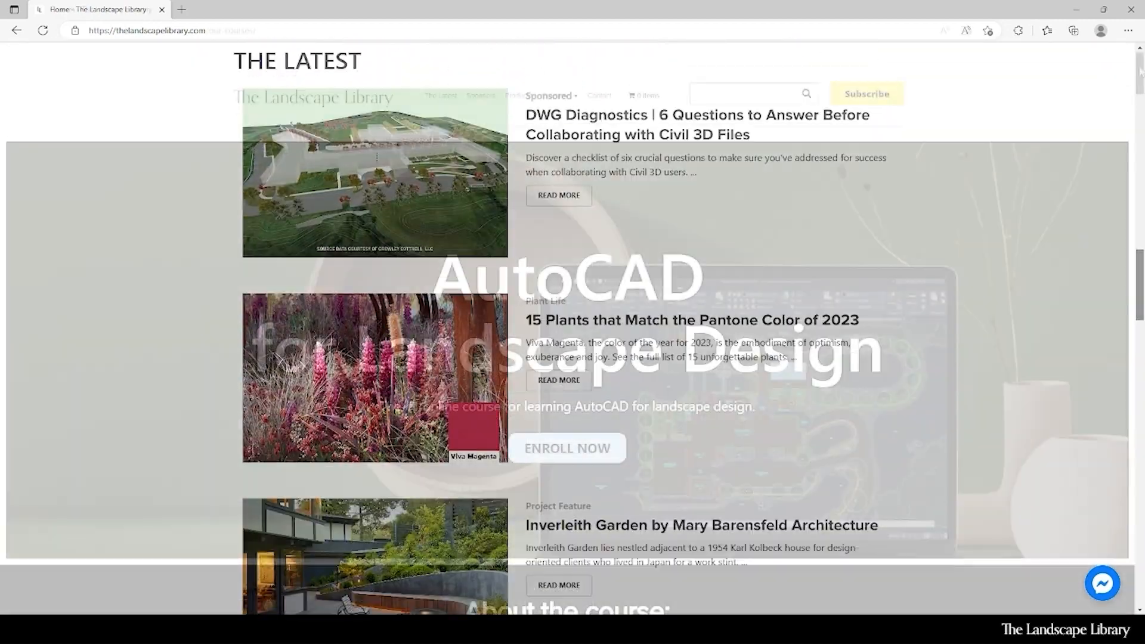
click(568, 447)
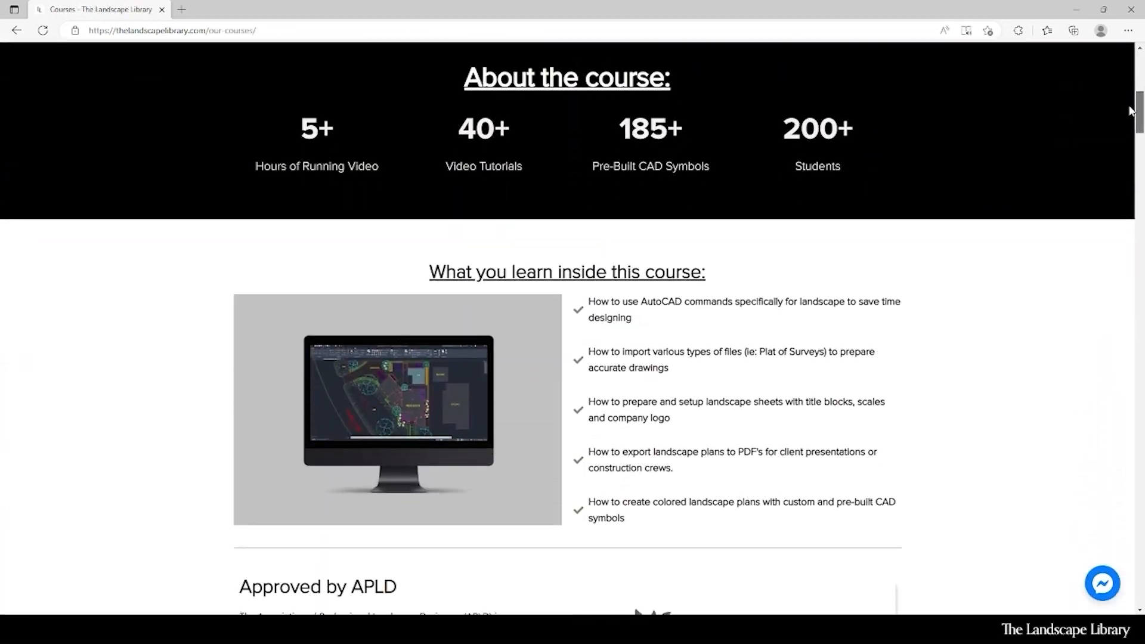
scroll(down, 3)
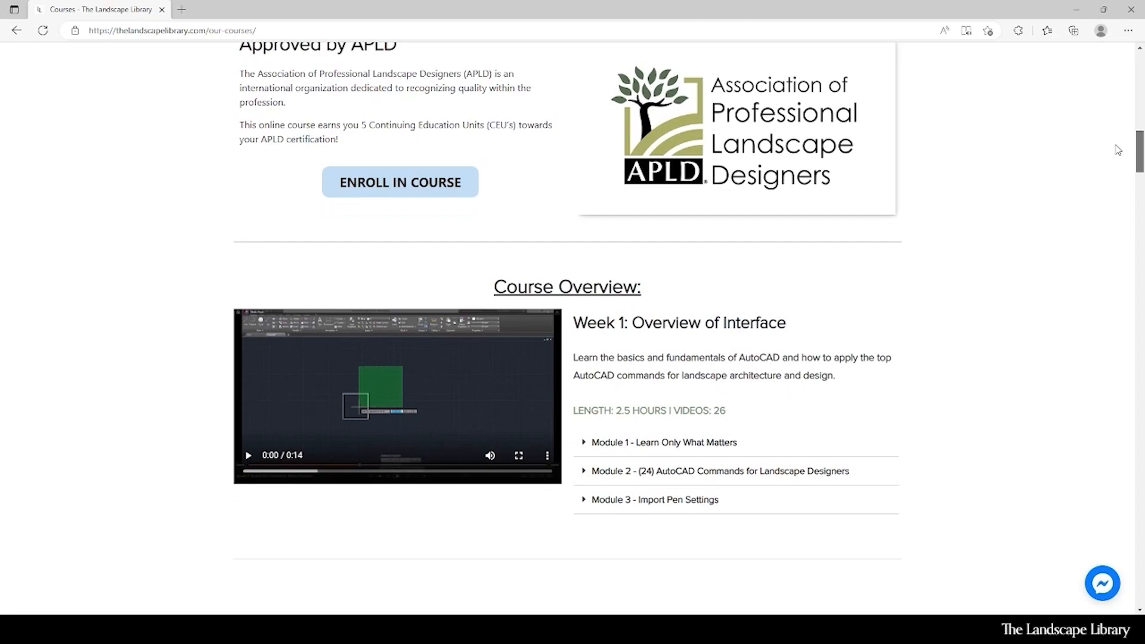
scroll(down, 3)
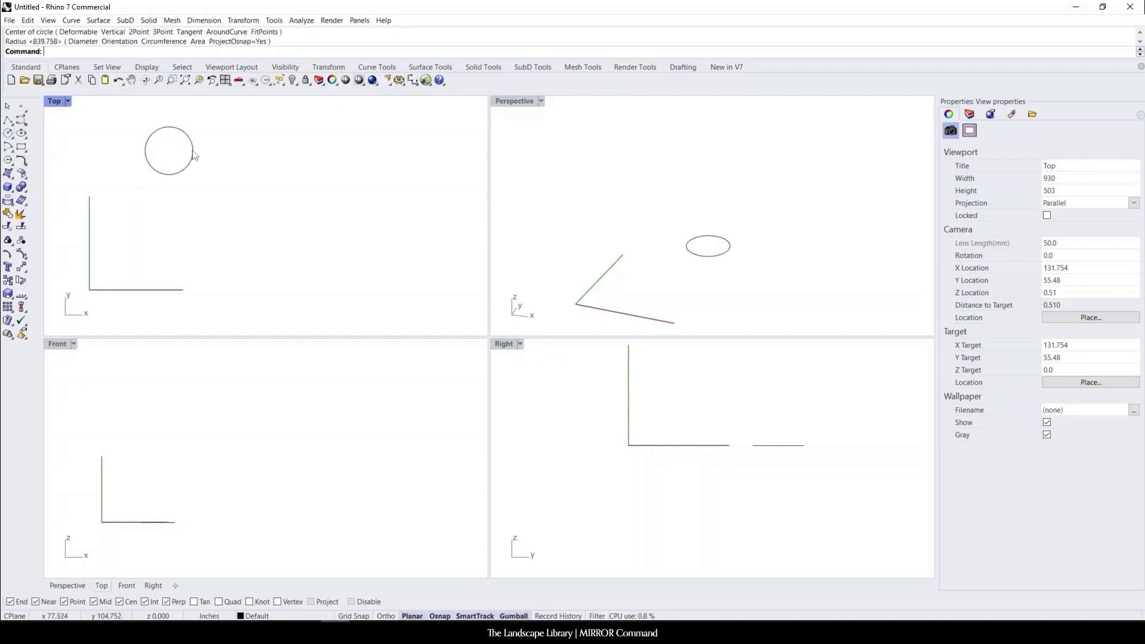
Step: Size the first tree circle in the Top viewport
click(168, 152)
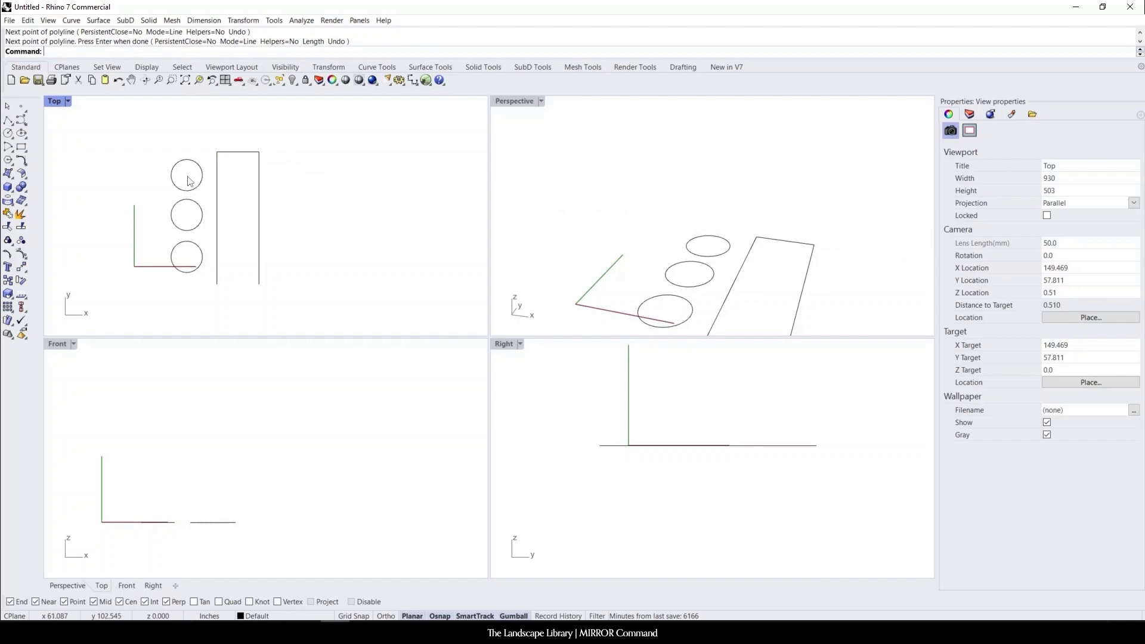
mouse_move(242, 151)
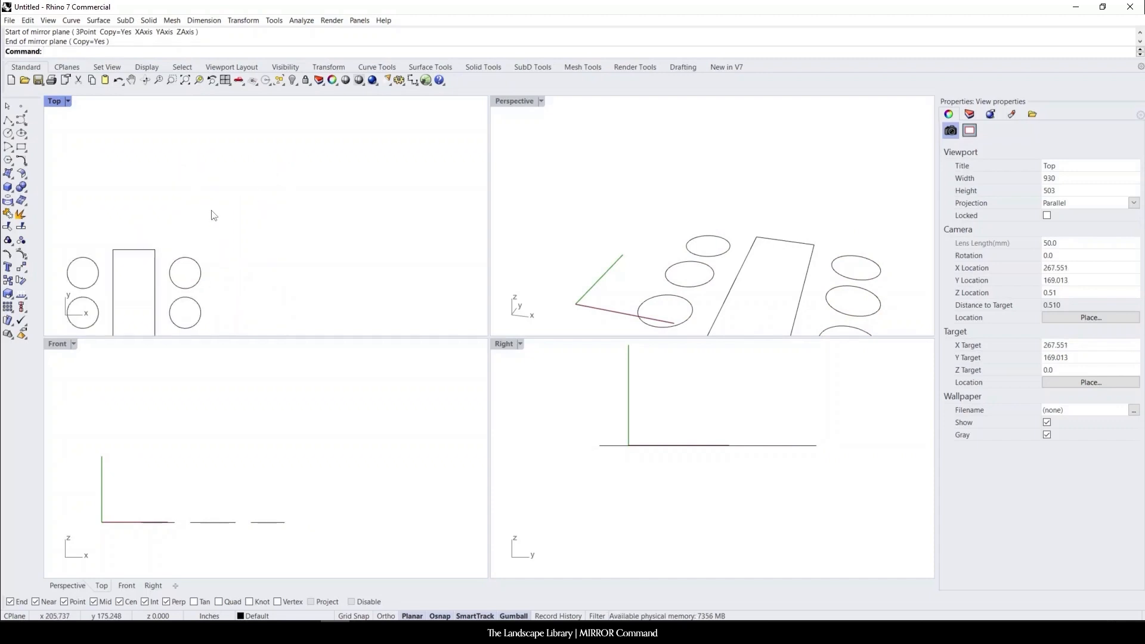
mouse_move(31, 145)
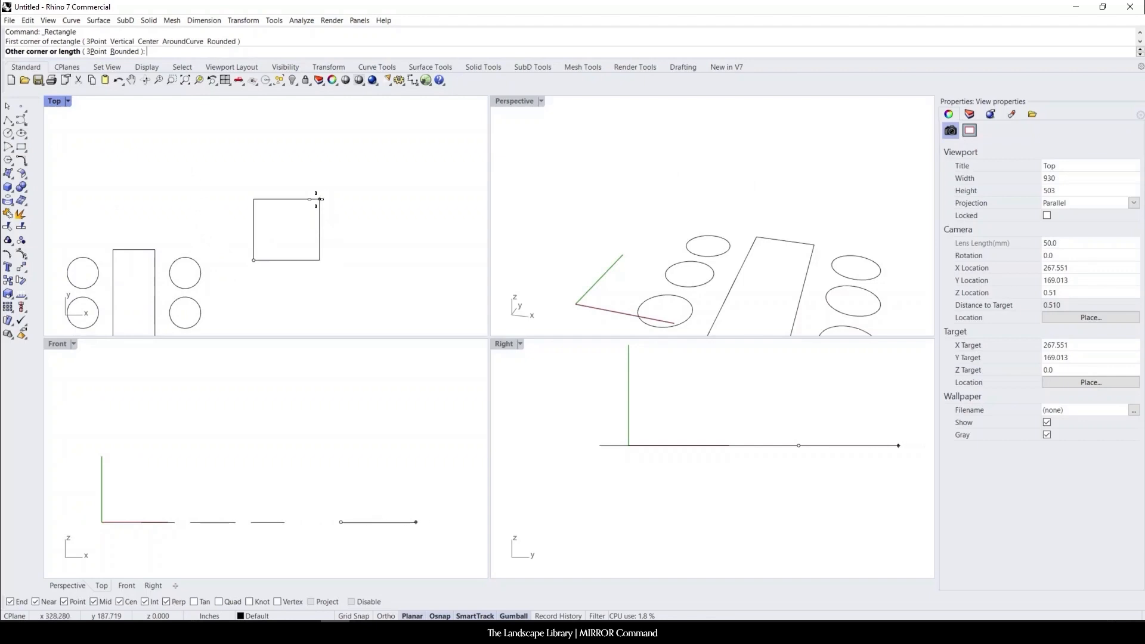
mouse_move(276, 241)
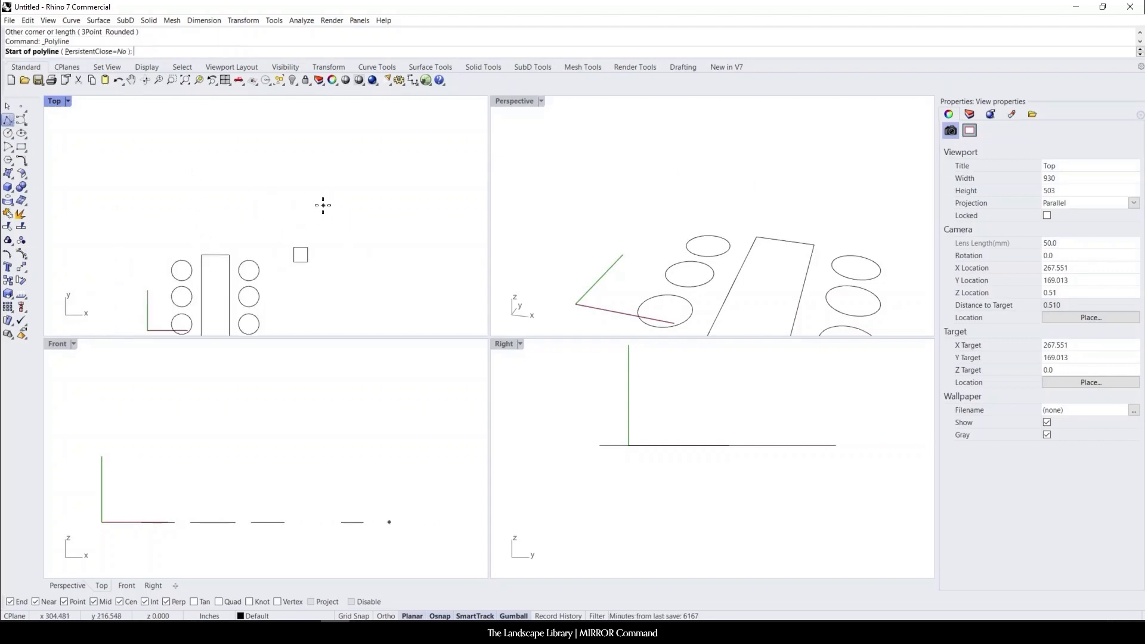
Step: Draw the entrance line beside the pillar and start mirroring the square from the line's end
click(219, 255)
text(Mirror)
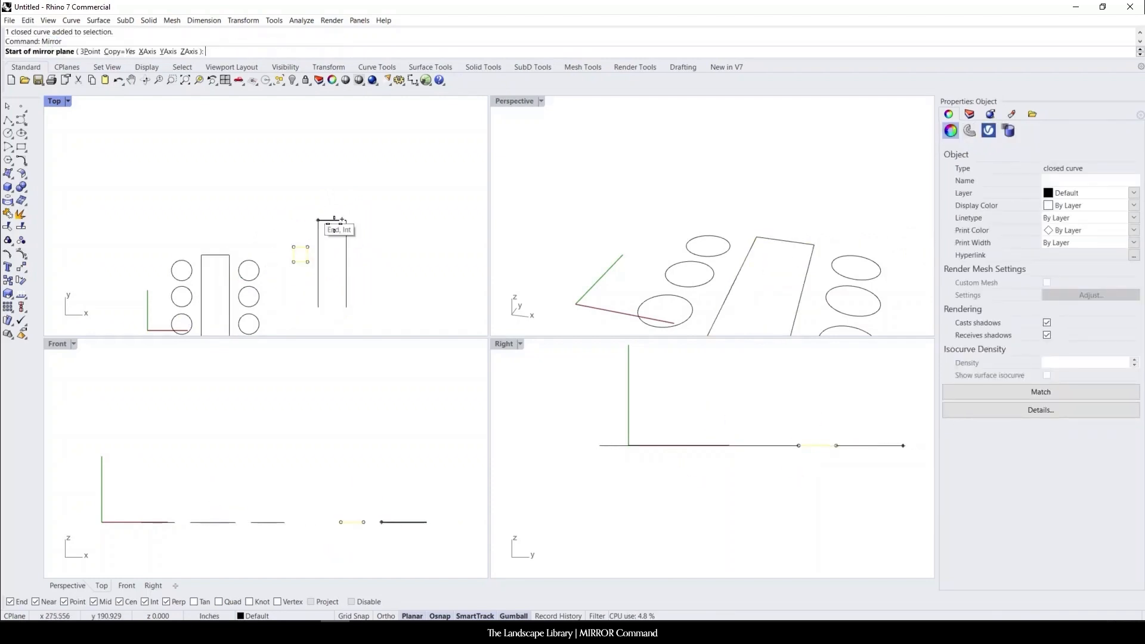
click(299, 255)
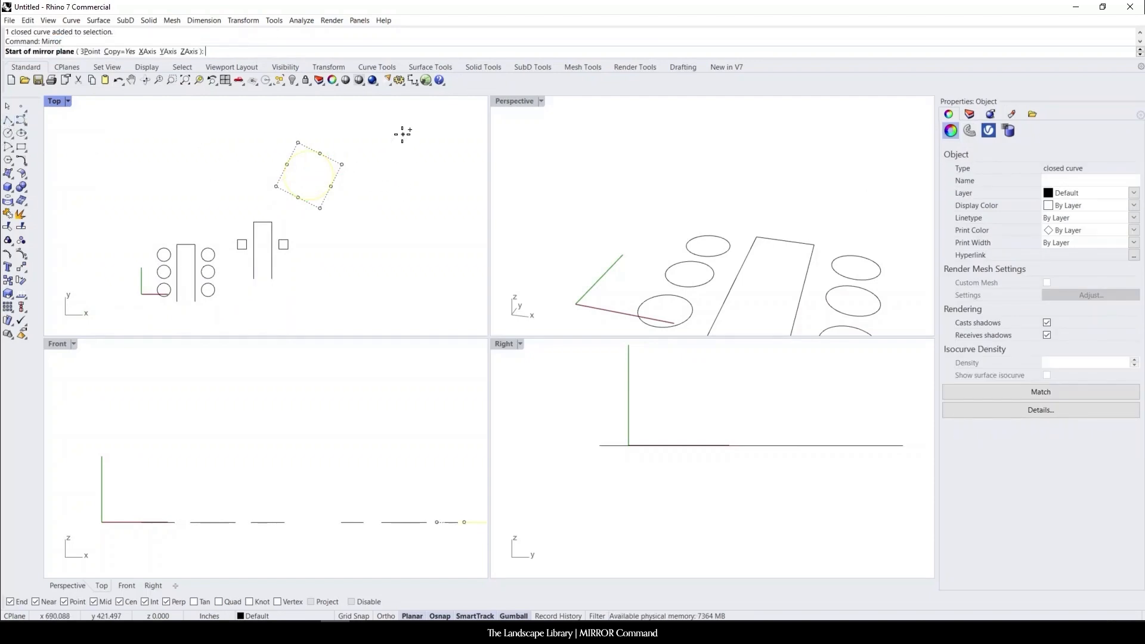
Step: Pick the first point of the angled mirror line for the circle
click(304, 174)
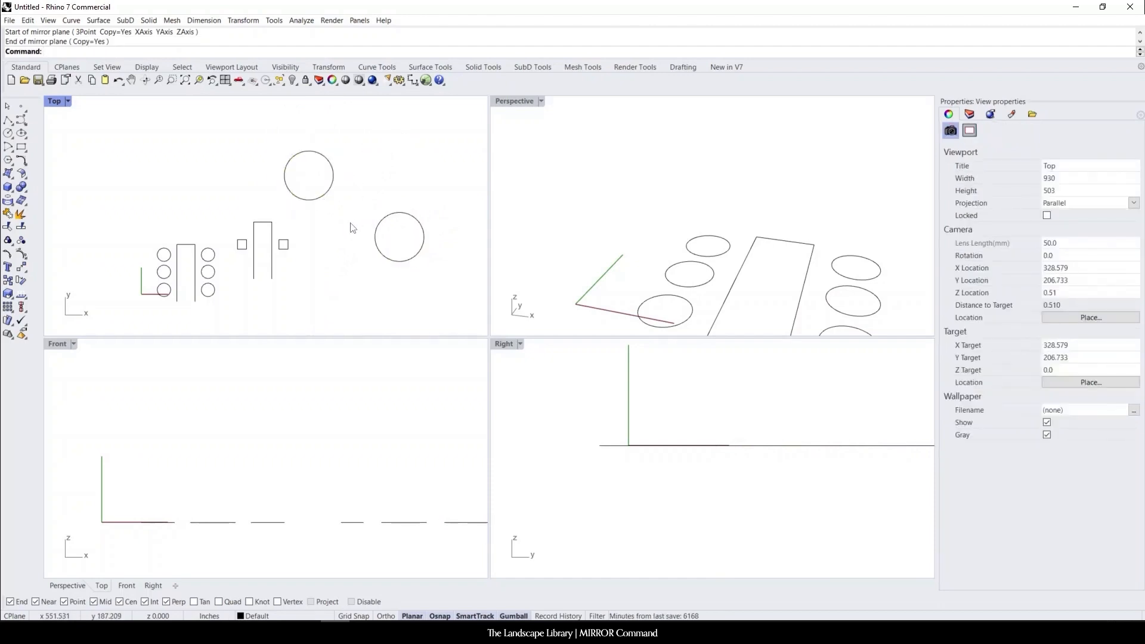
mouse_move(317, 215)
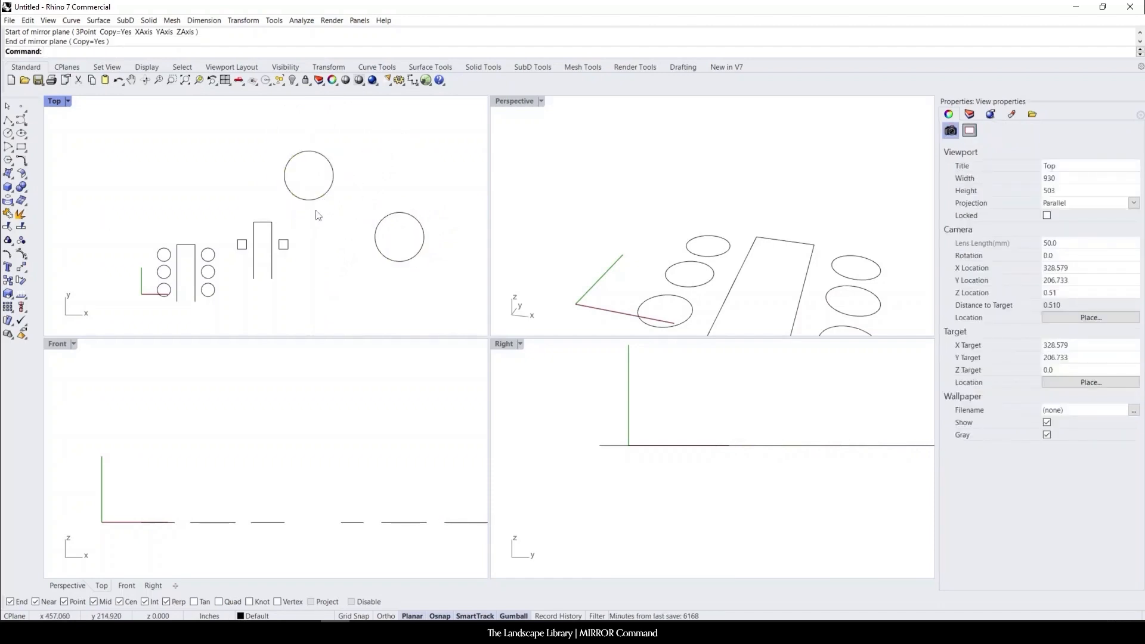
mouse_move(312, 221)
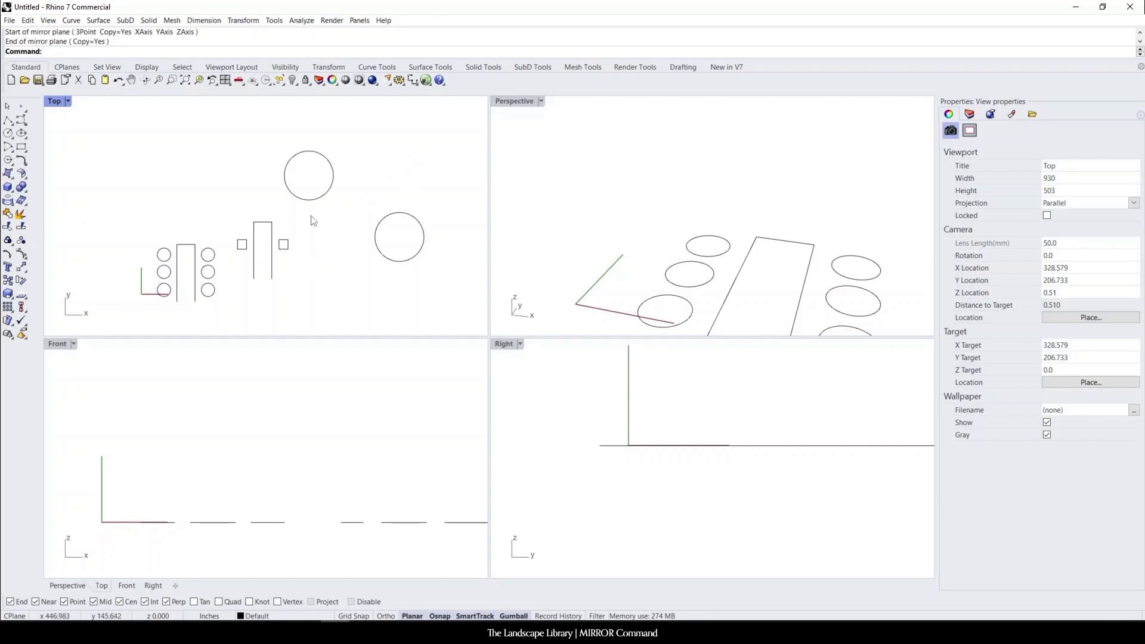